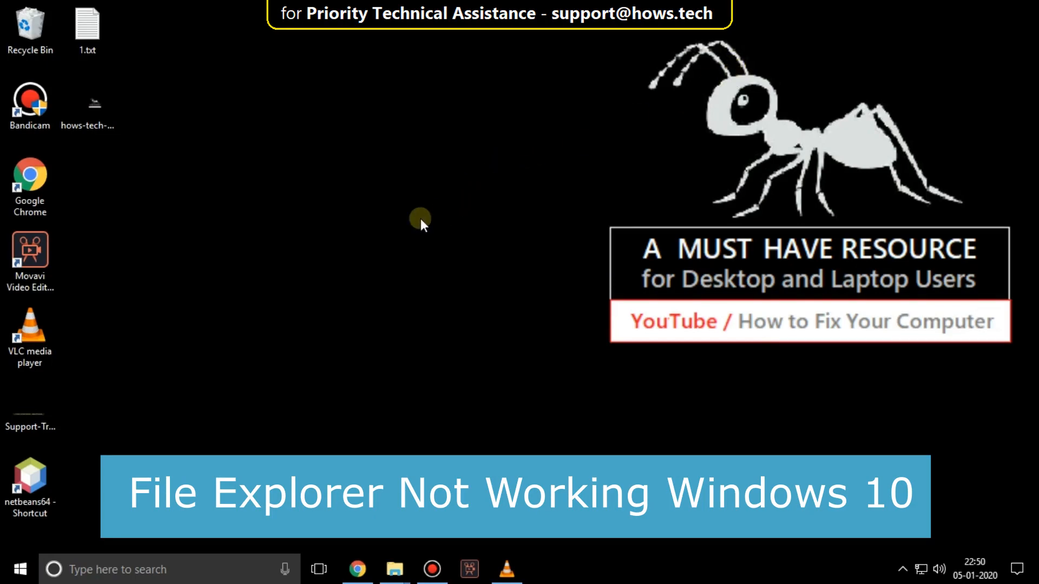
Open Chrome and search Google for 'WINDOW REPAIR TOOLBOX' for Windows 10 64 bit.
{"action": "left_click", "coordinate": [29, 186]}
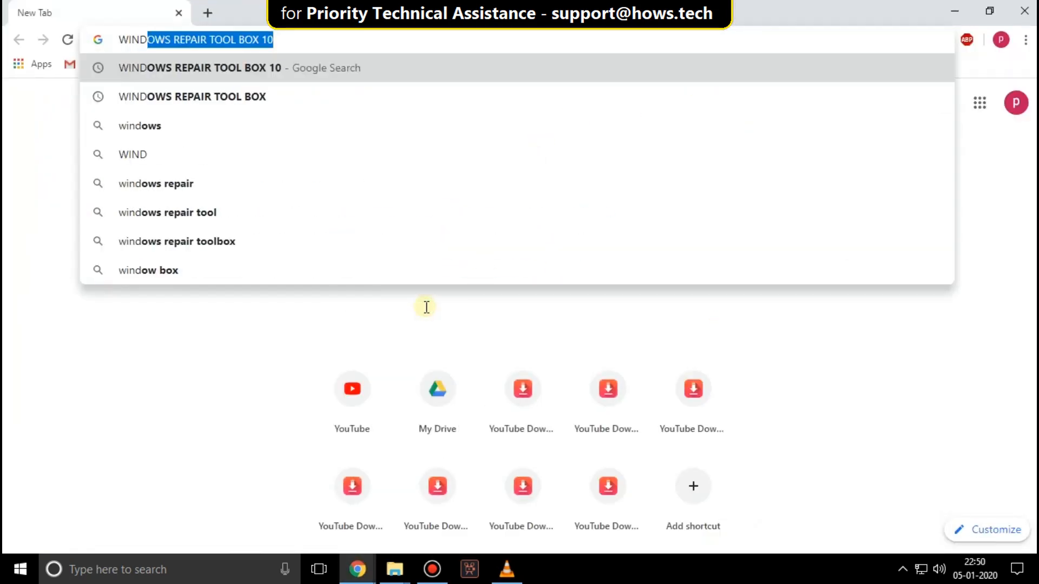
{"action": "type", "text": "WINDOW REPAIR TOOLBOX"}
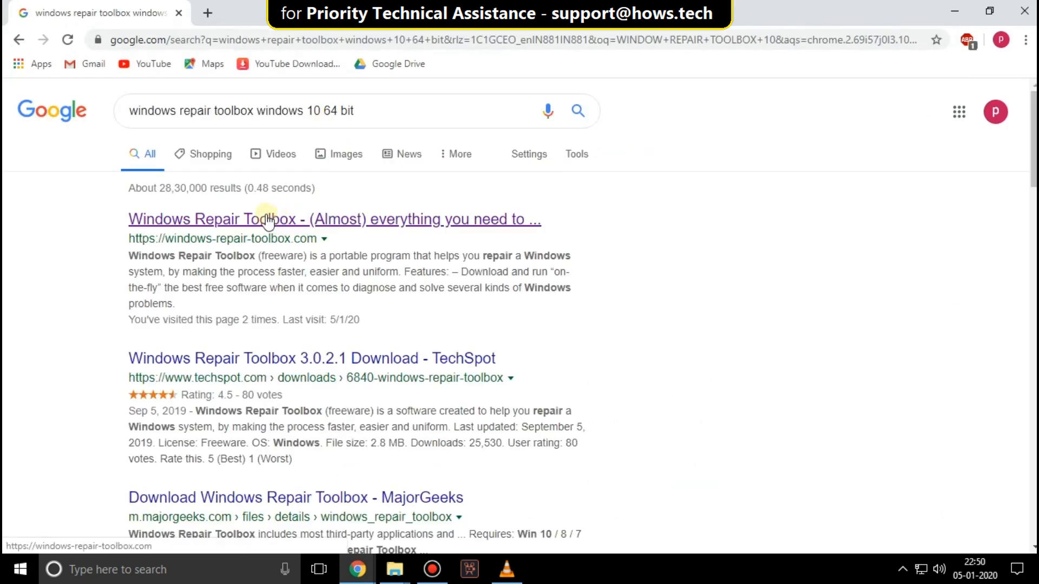
Download the 2.8 MB Windows Repair Toolbox zip from windows-repair-toolbox.com.
{"action": "left_click", "coordinate": [265, 219]}
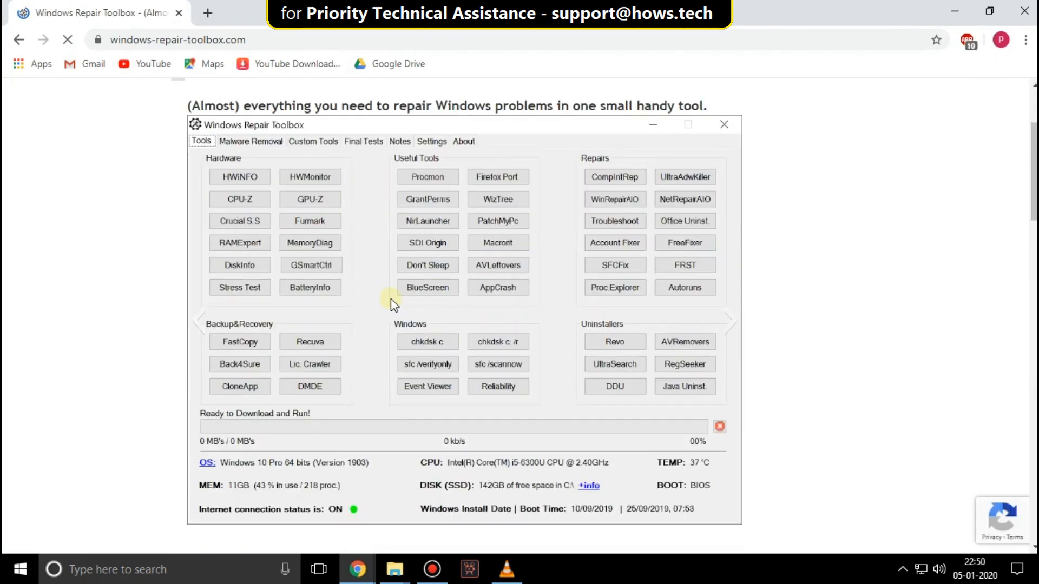
{"action": "scroll", "scroll_direction": "down", "scroll_amount": 3}
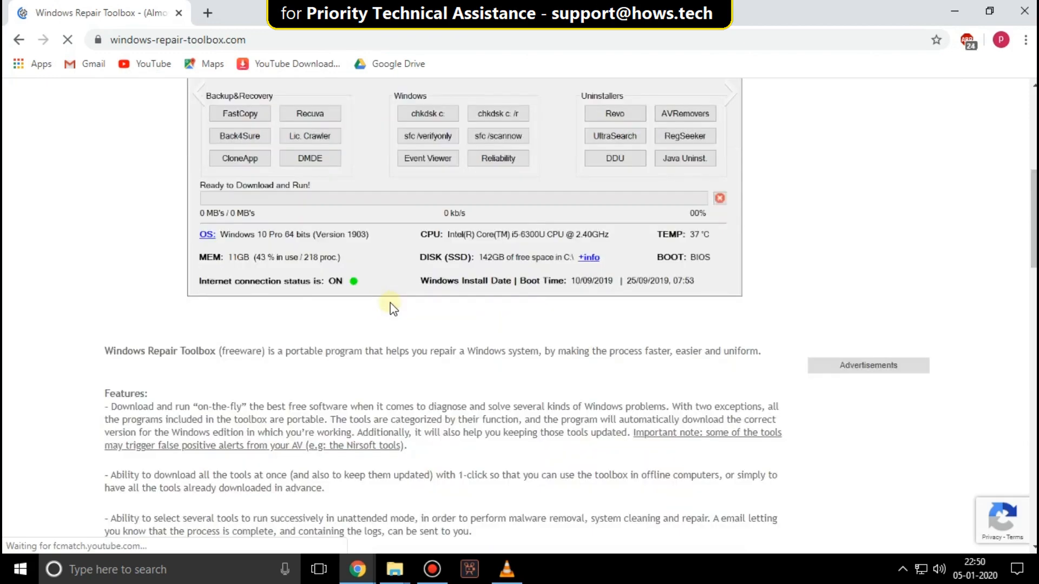
{"action": "scroll", "scroll_direction": "down", "scroll_amount": 3}
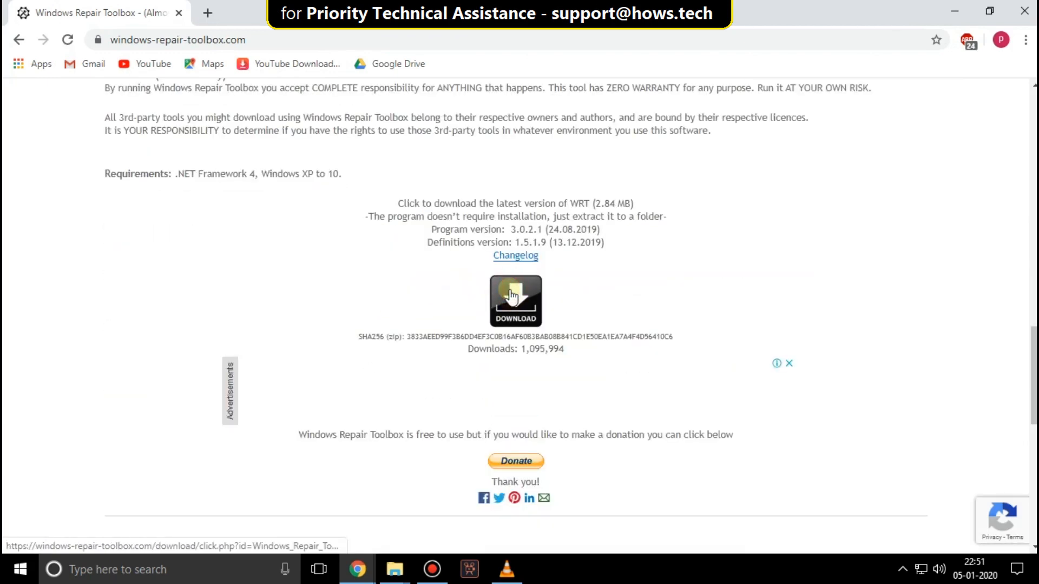
{"action": "left_click", "coordinate": [514, 300]}
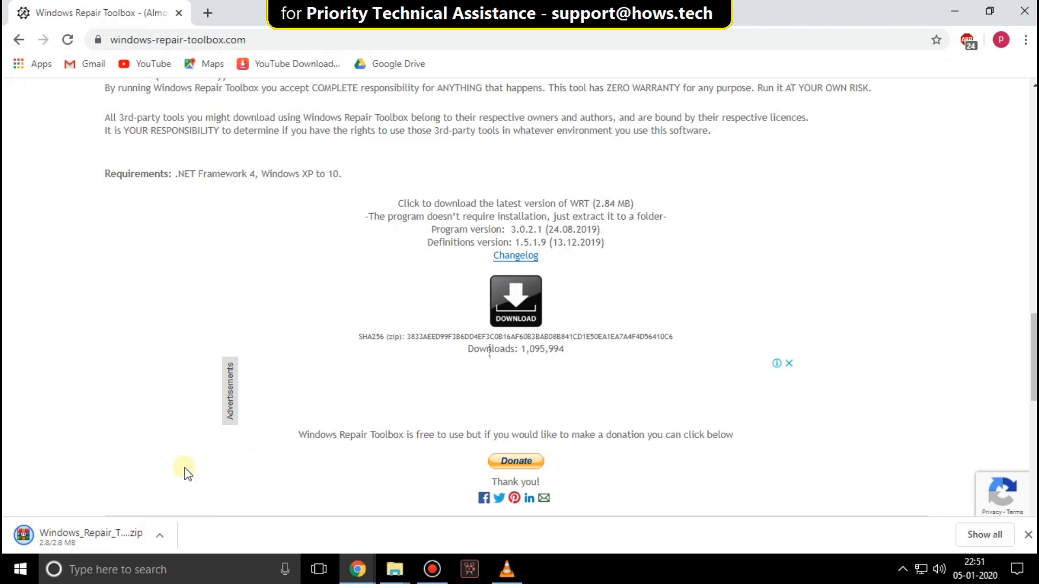
{"action": "mouse_move", "coordinate": [190, 493]}
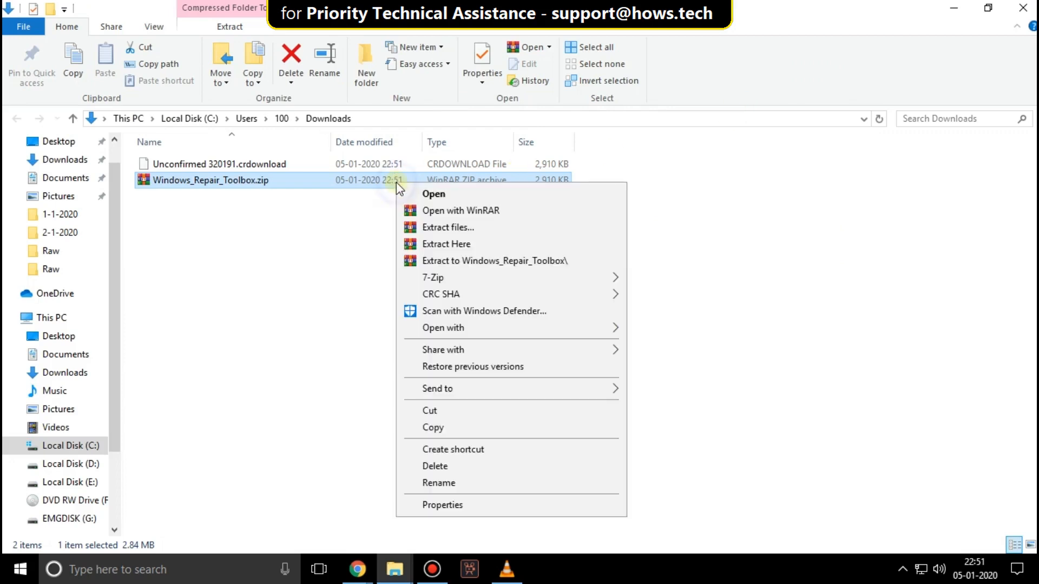
{"action": "mouse_move", "coordinate": [456, 260]}
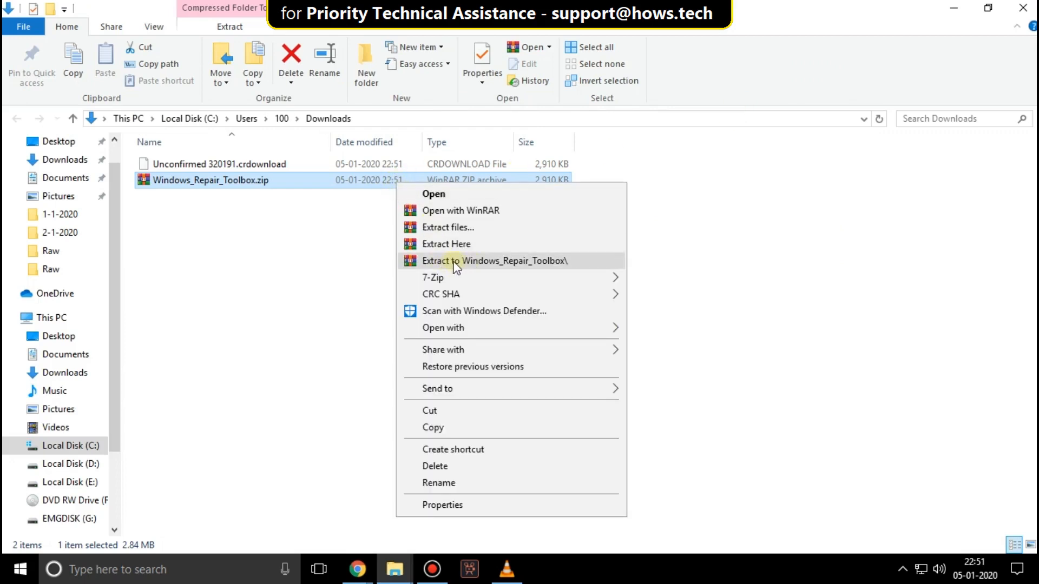
Extract the zip into Windows_Repair_Toolbox, open that folder and launch Windows_Repair_Toolbox.exe.
{"action": "left_click", "coordinate": [337, 237]}
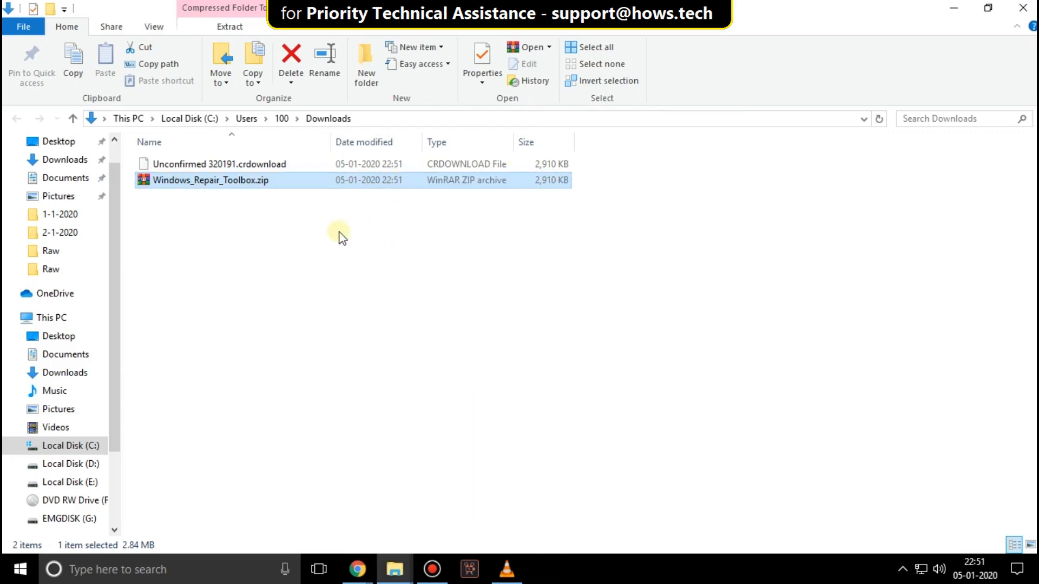
{"action": "right_click", "coordinate": [212, 163]}
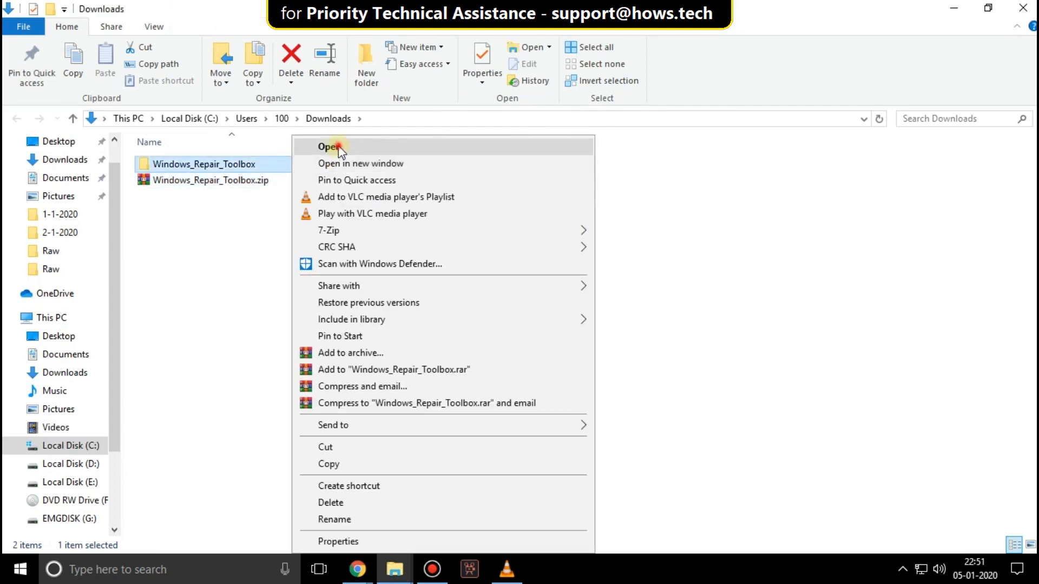
{"action": "left_click", "coordinate": [328, 147]}
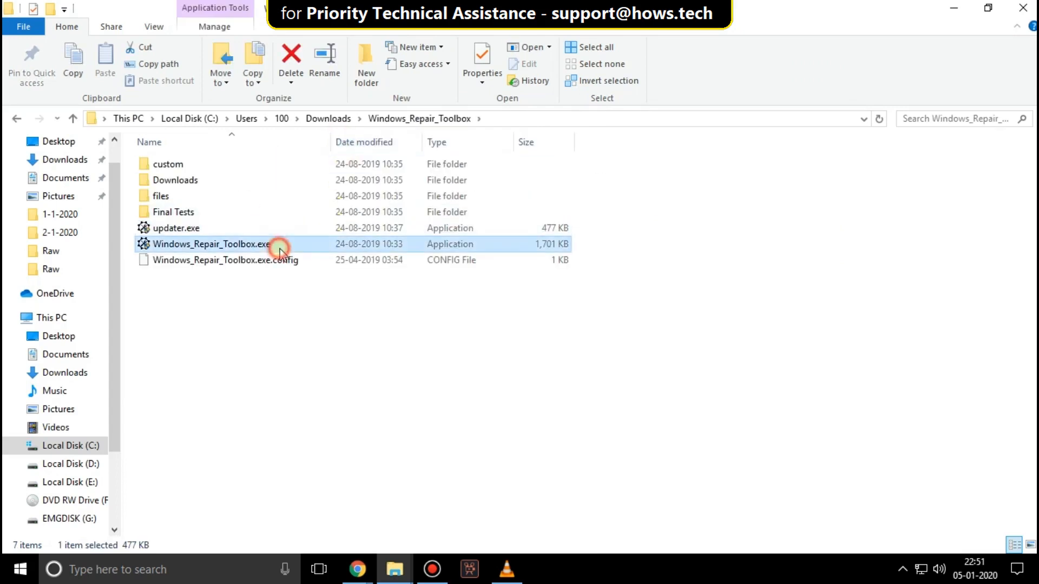
{"action": "right_click", "coordinate": [214, 244]}
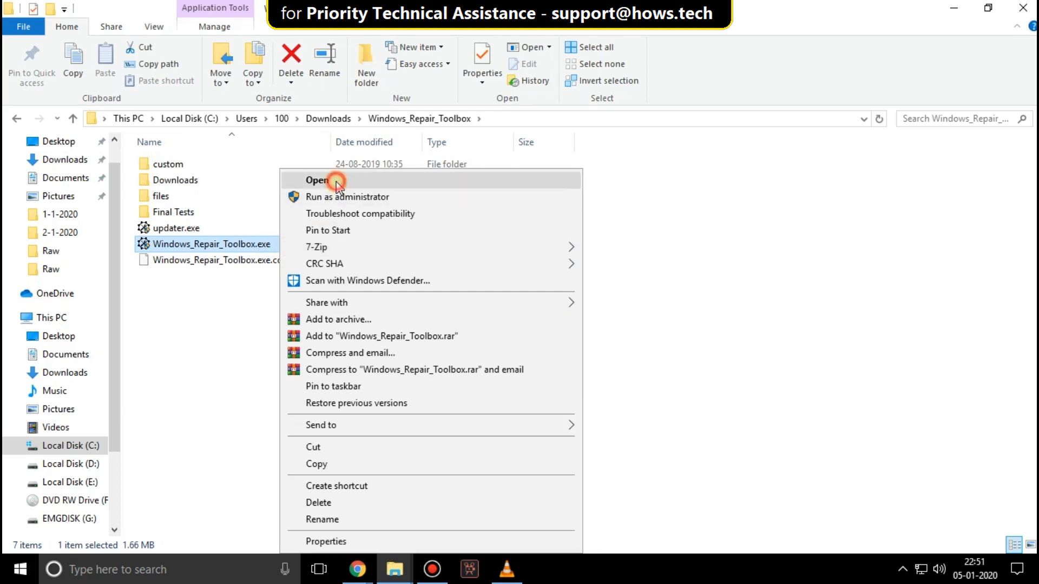
{"action": "left_click", "coordinate": [317, 179]}
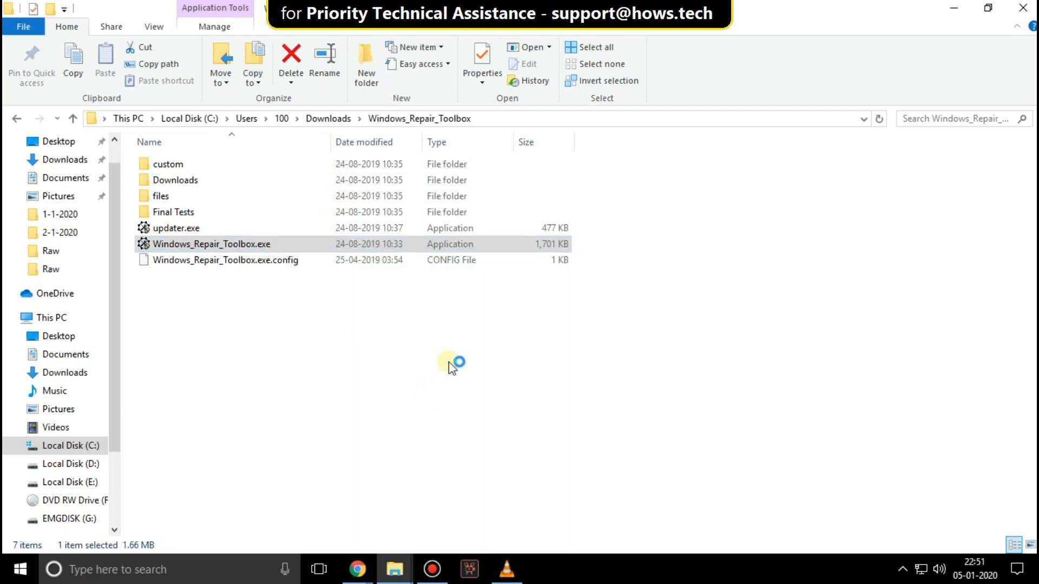
Accept the toolbox terms of use, start it in full mode, then close its window.
{"action": "double_click", "coordinate": [212, 244]}
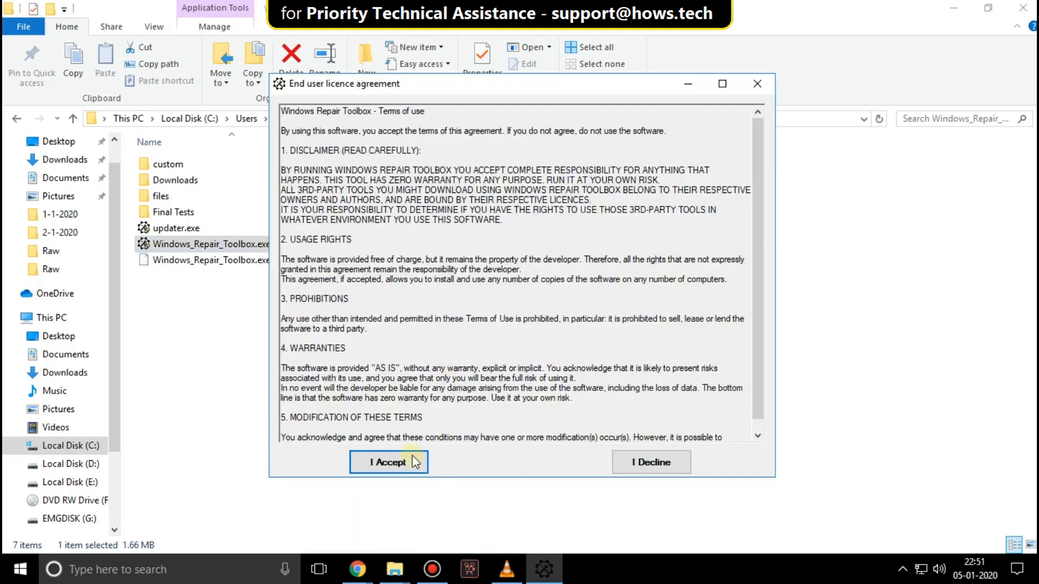
{"action": "left_click", "coordinate": [389, 461]}
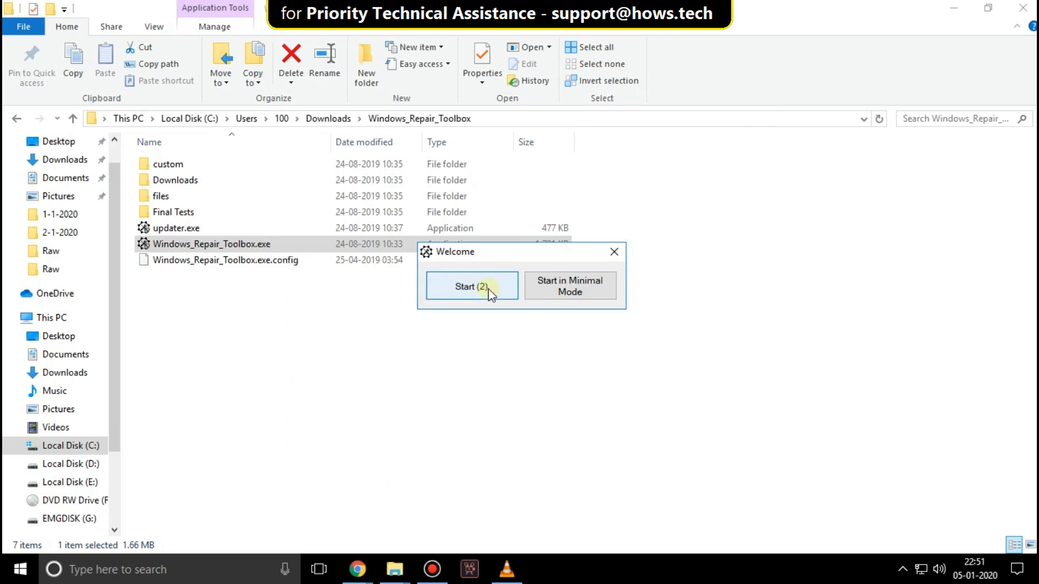
{"action": "left_click", "coordinate": [471, 286]}
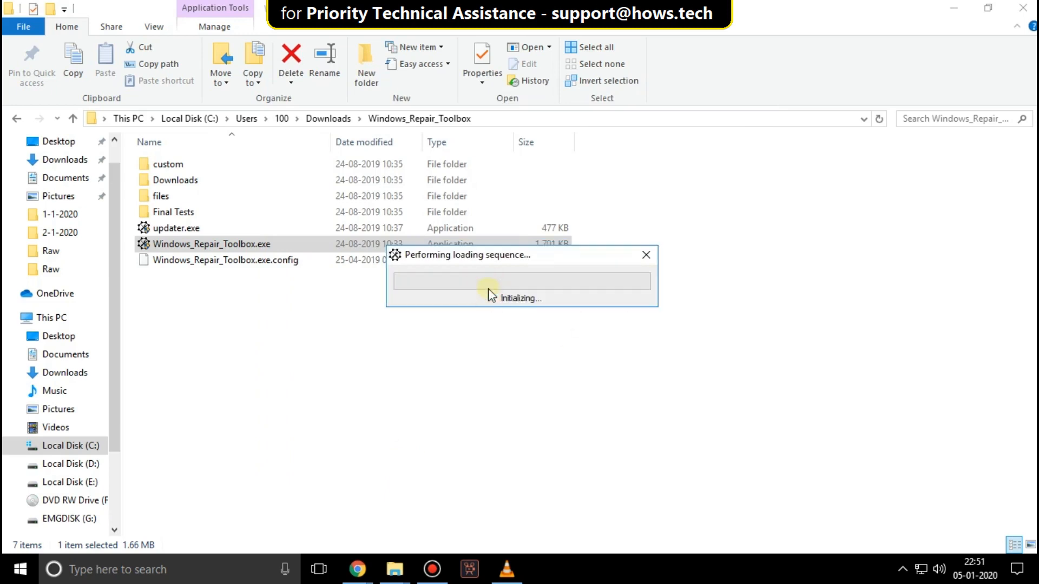
{"action": "mouse_move", "coordinate": [517, 339]}
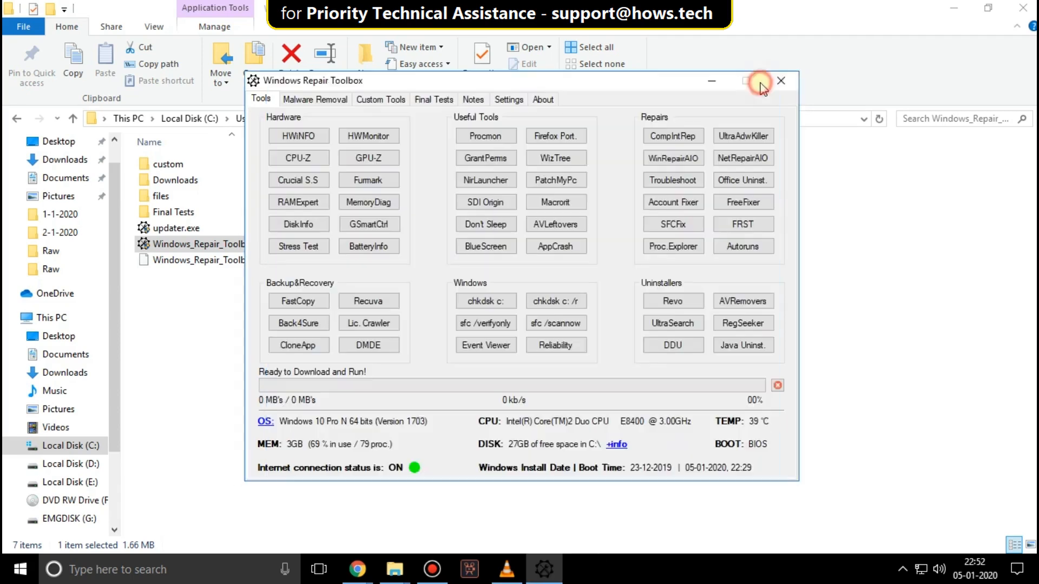
{"action": "left_click", "coordinate": [780, 80]}
{"action": "type", "text": "s"}
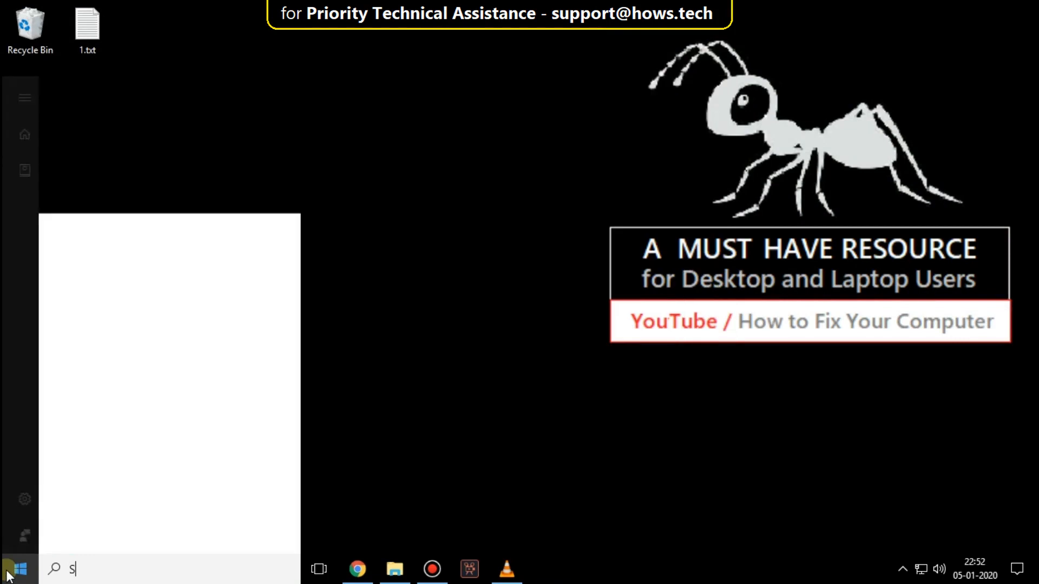
Open System Configuration, hide Microsoft services, disable and apply all others, then view Startup.
{"action": "type", "text": "YSTEM"}
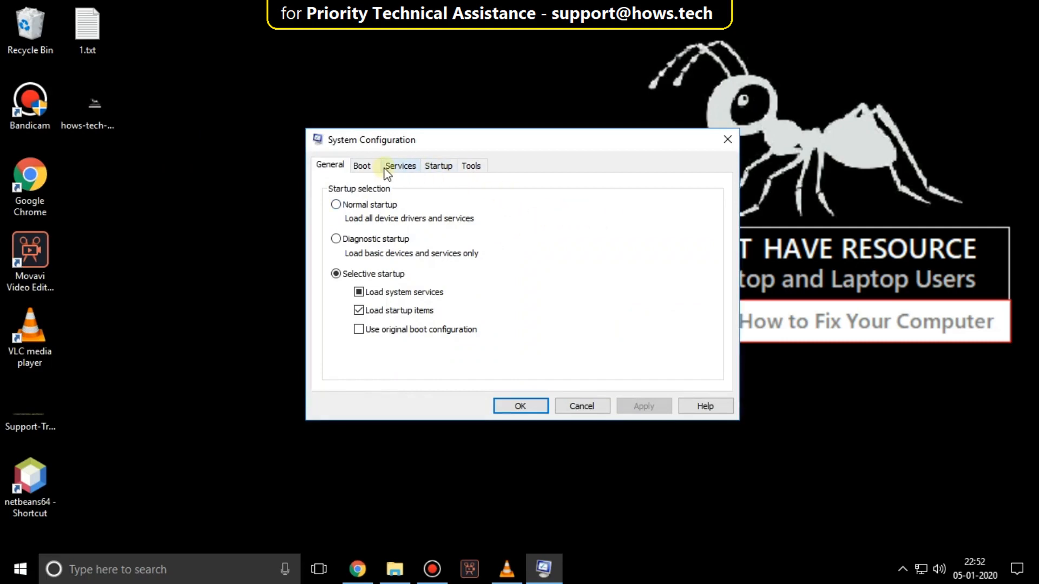
{"action": "left_click", "coordinate": [400, 166]}
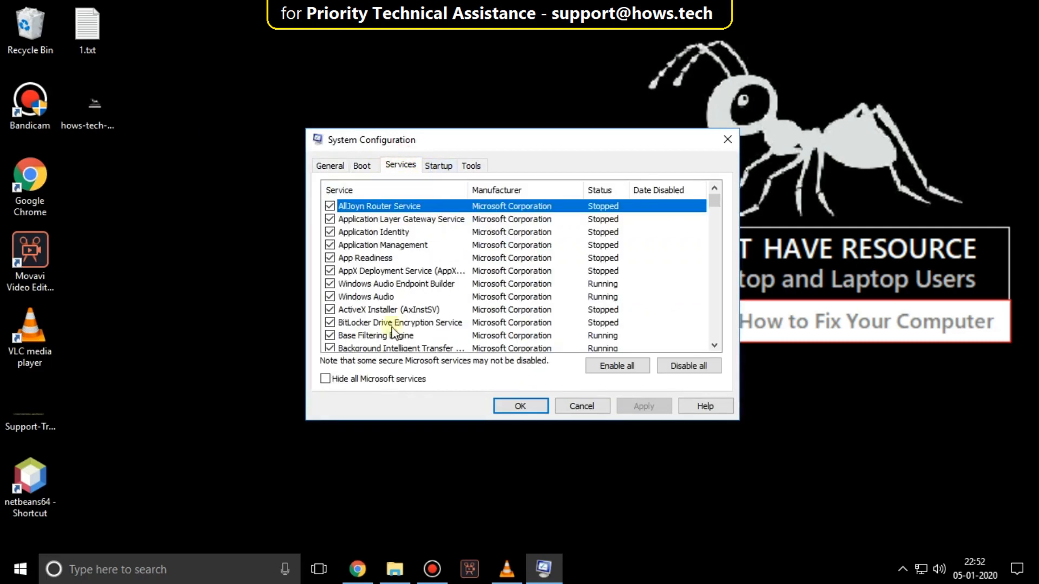
{"action": "left_click", "coordinate": [325, 378]}
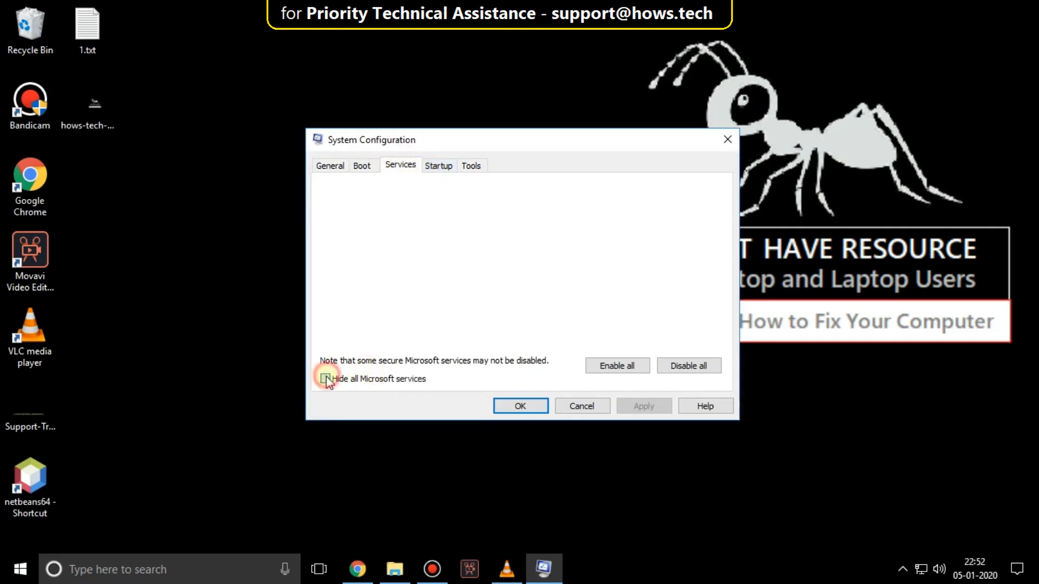
{"action": "left_click", "coordinate": [325, 378]}
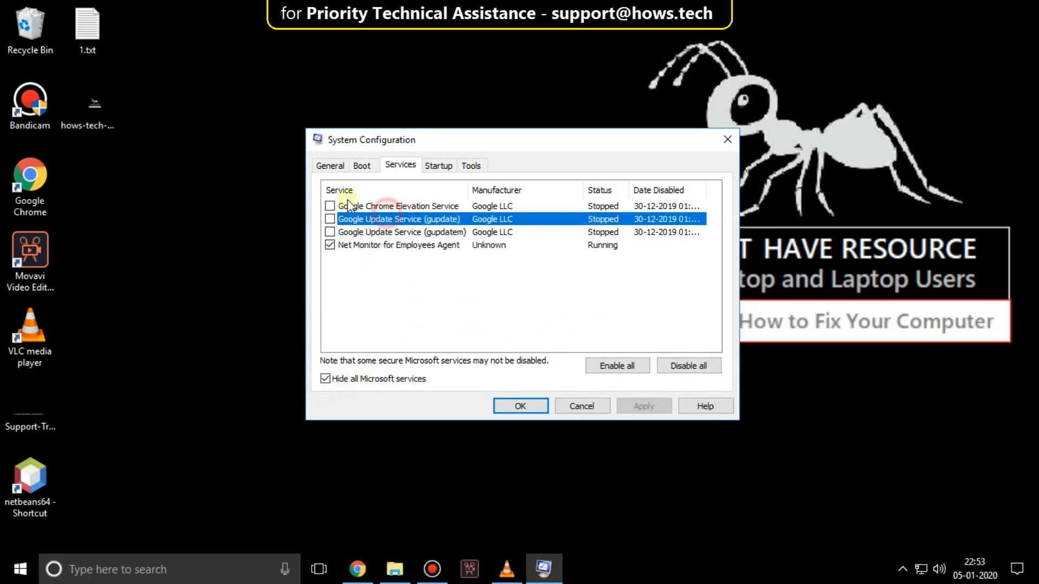
{"action": "left_click", "coordinate": [688, 365]}
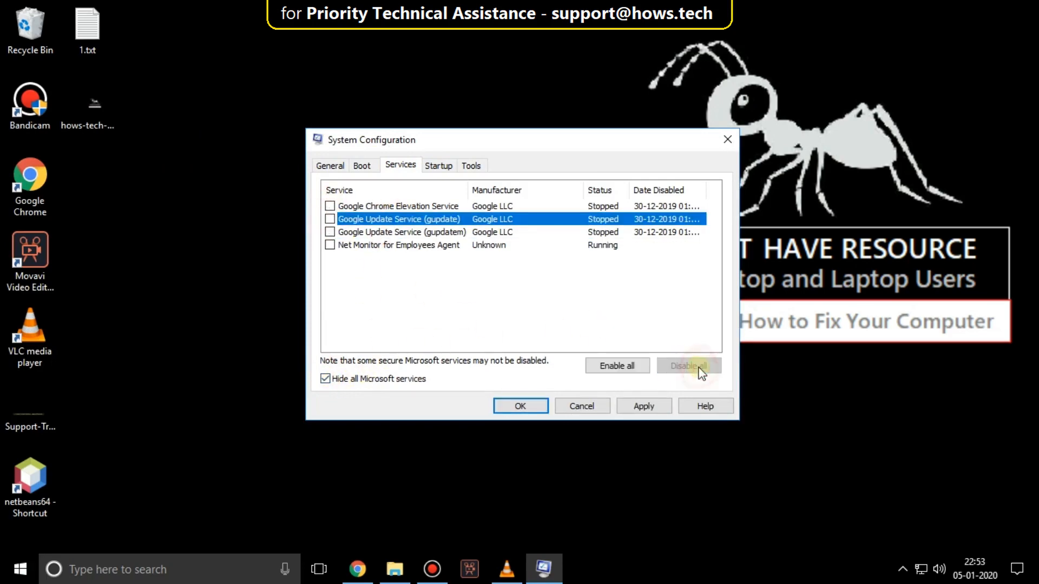
{"action": "left_click", "coordinate": [688, 366]}
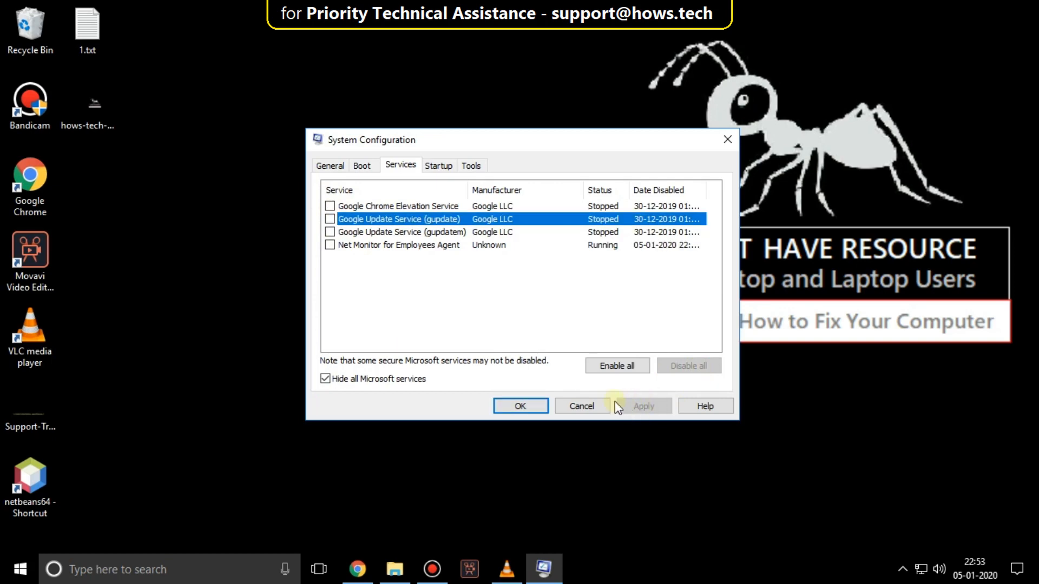
{"action": "mouse_move", "coordinate": [506, 343]}
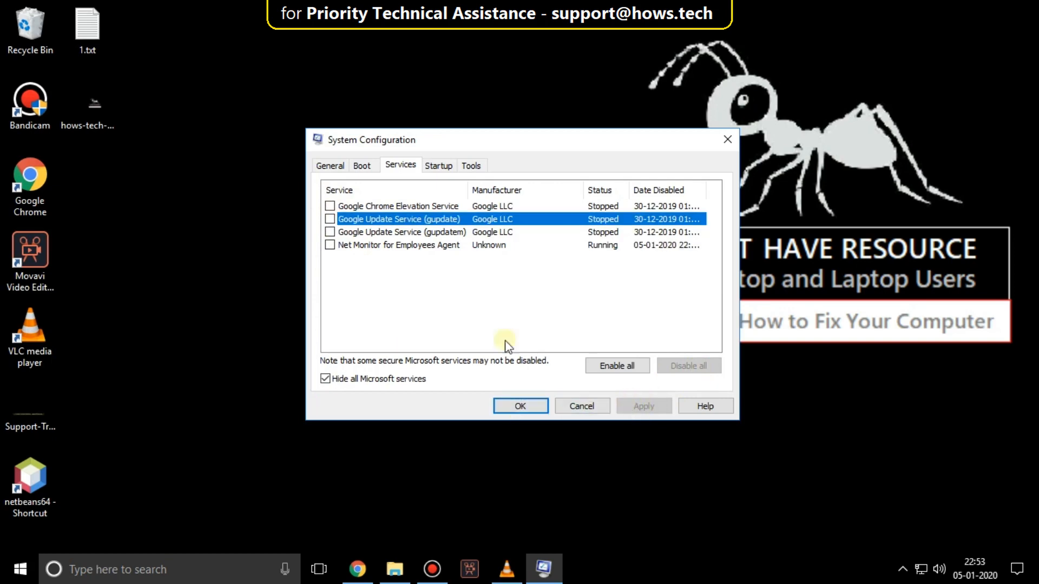
{"action": "left_click", "coordinate": [438, 165]}
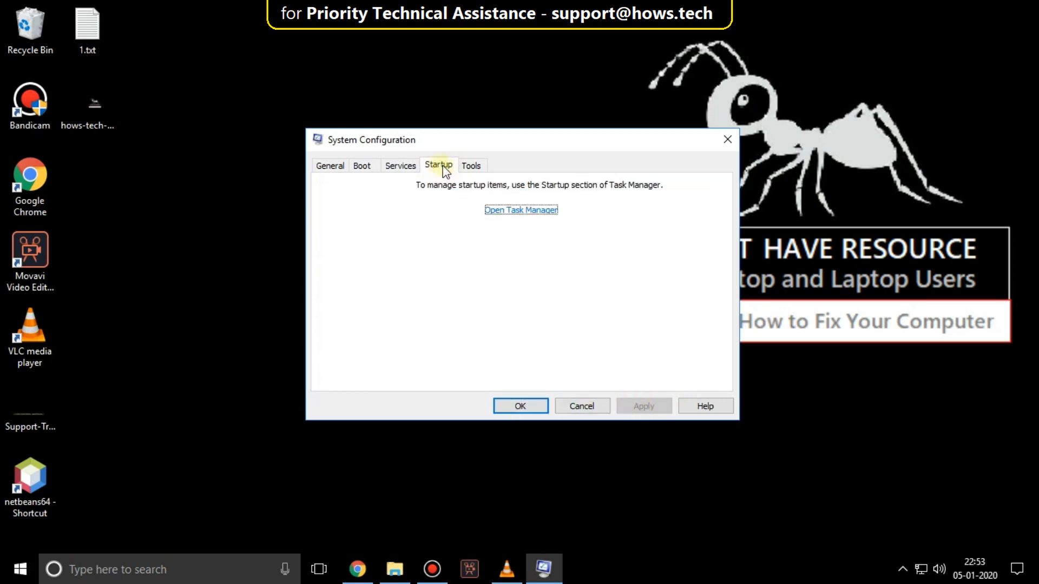
{"action": "left_click", "coordinate": [521, 210]}
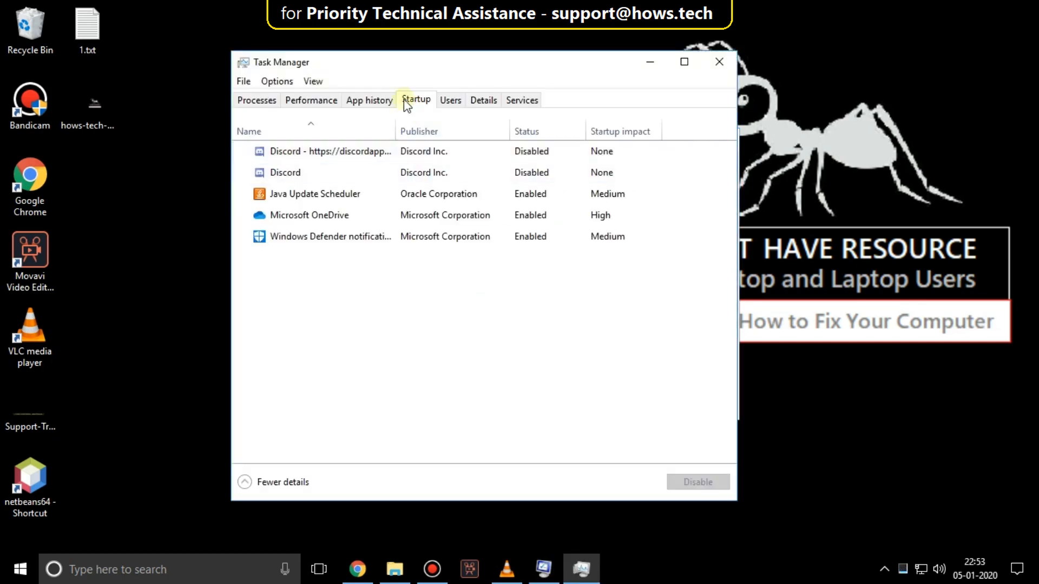
{"action": "left_click", "coordinate": [315, 194]}
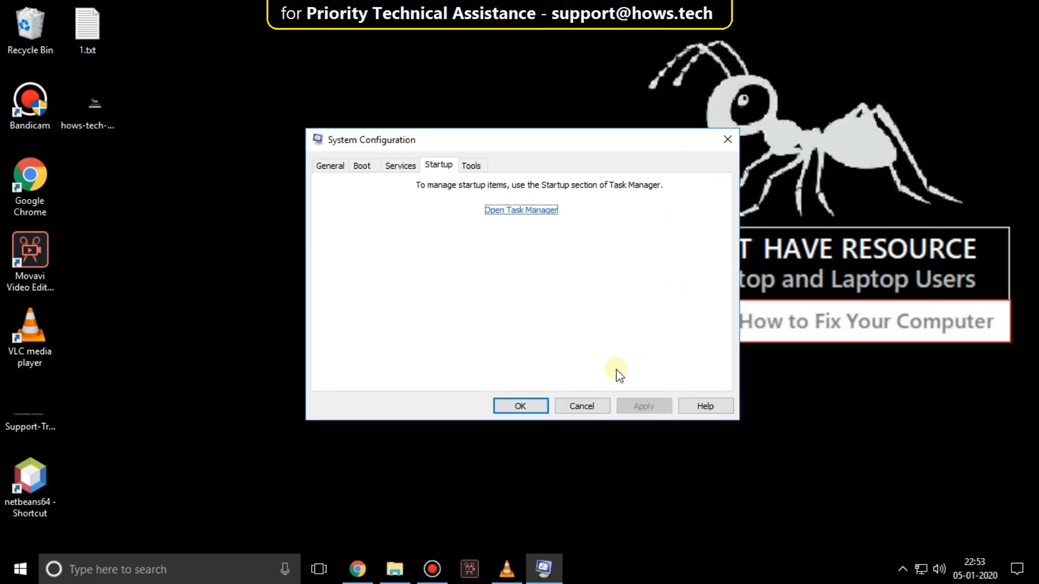
{"action": "left_click", "coordinate": [520, 405]}
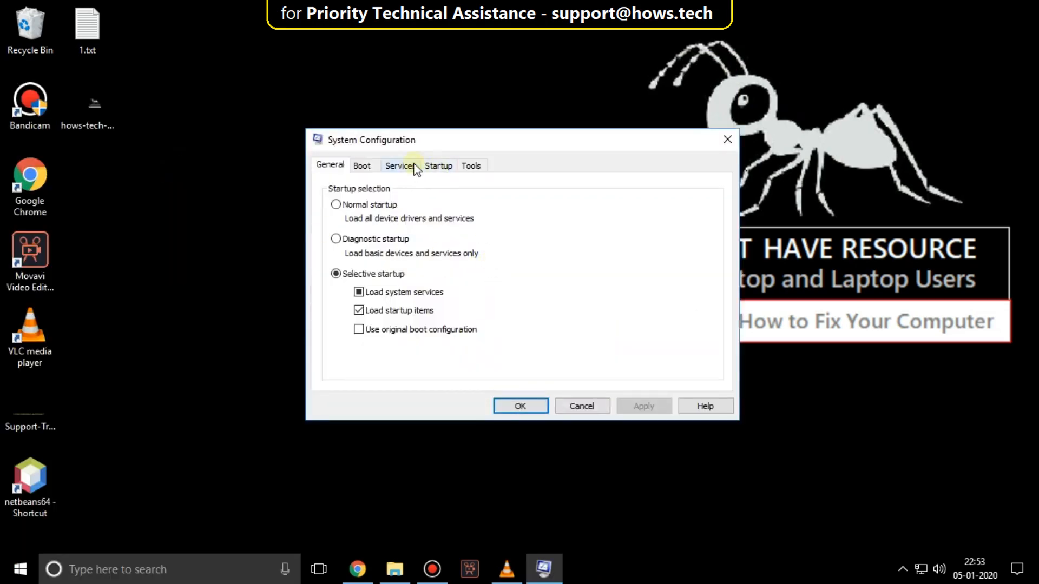
Unhide Microsoft services, save with OK, and exit without restarting the computer.
{"action": "left_click", "coordinate": [400, 166]}
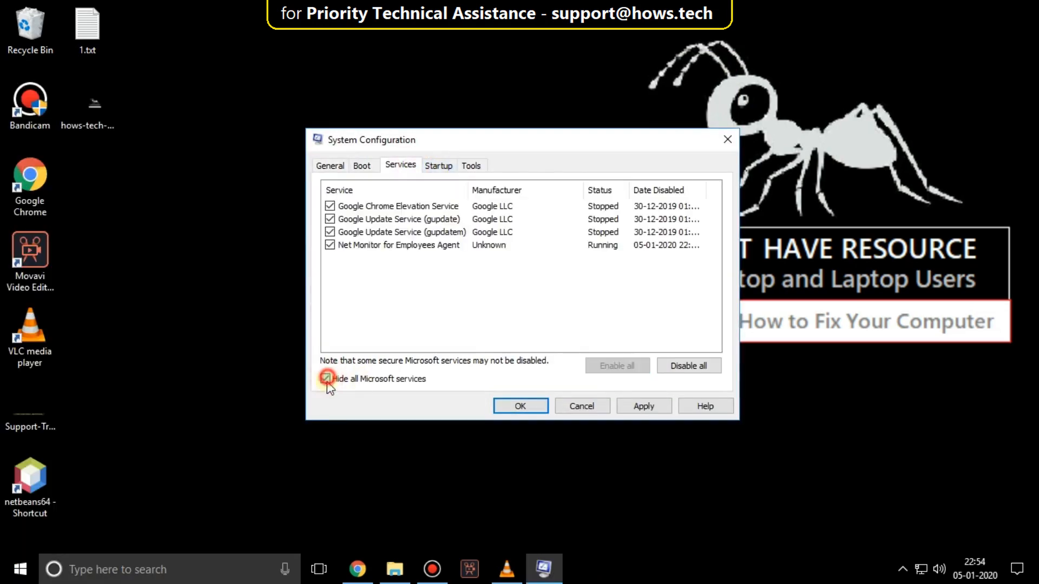
{"action": "left_click", "coordinate": [328, 378]}
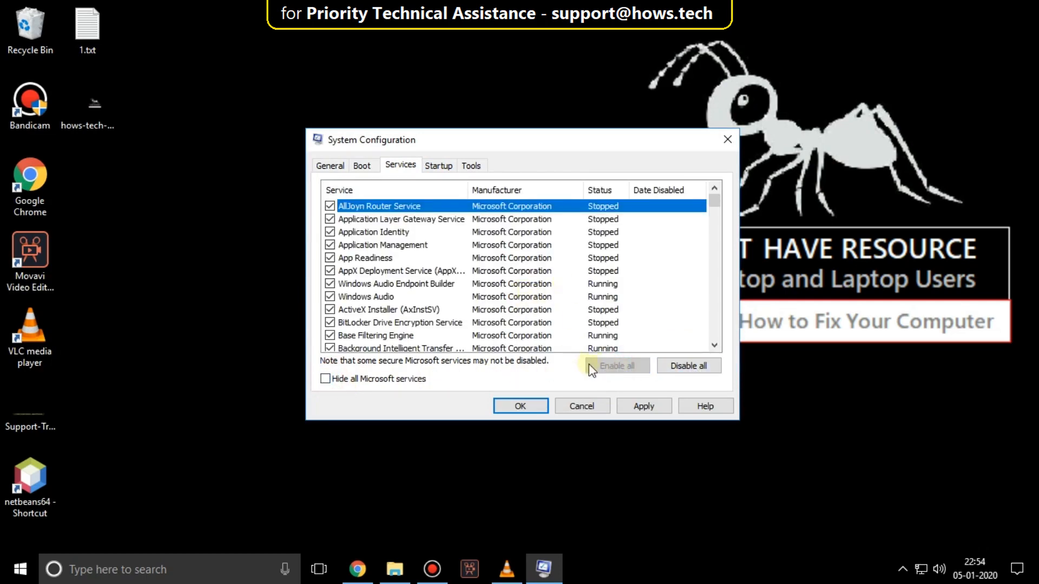
{"action": "left_click", "coordinate": [519, 406]}
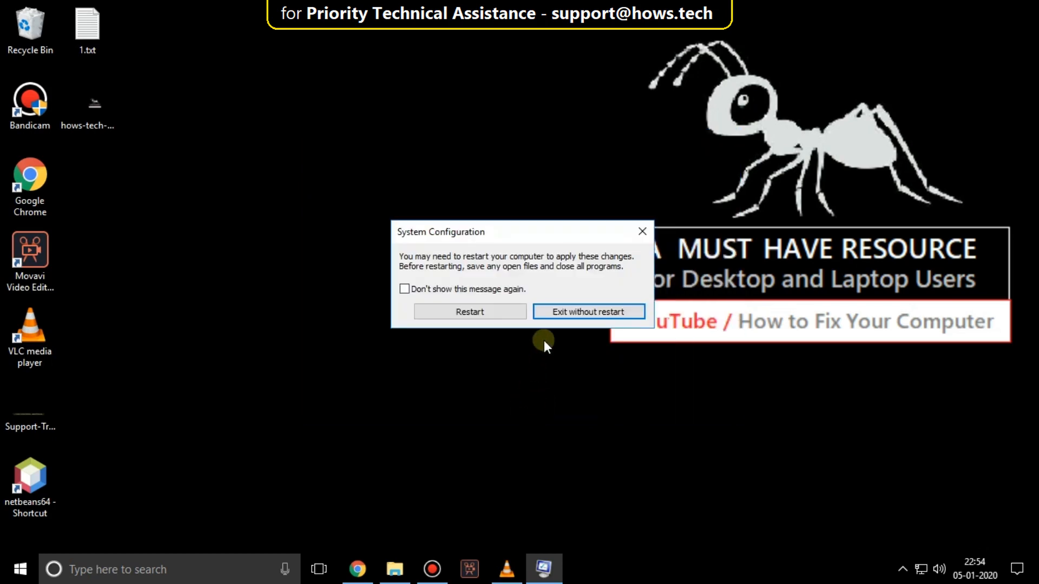
{"action": "left_click", "coordinate": [588, 311]}
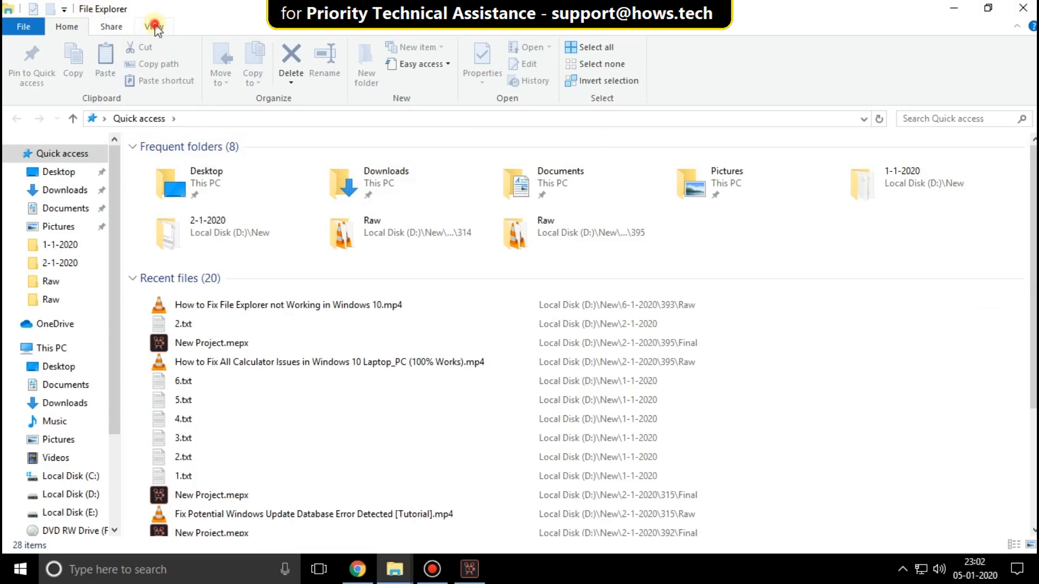
Set Folder Options so File Explorer opens to This PC instead of Quick access.
{"action": "left_click", "coordinate": [153, 26]}
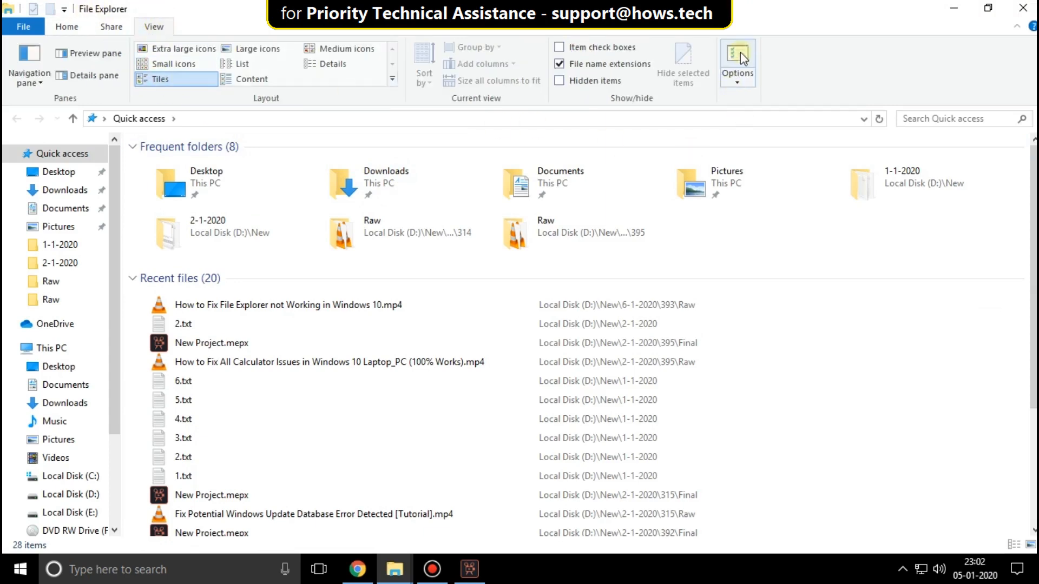
{"action": "left_click", "coordinate": [737, 60]}
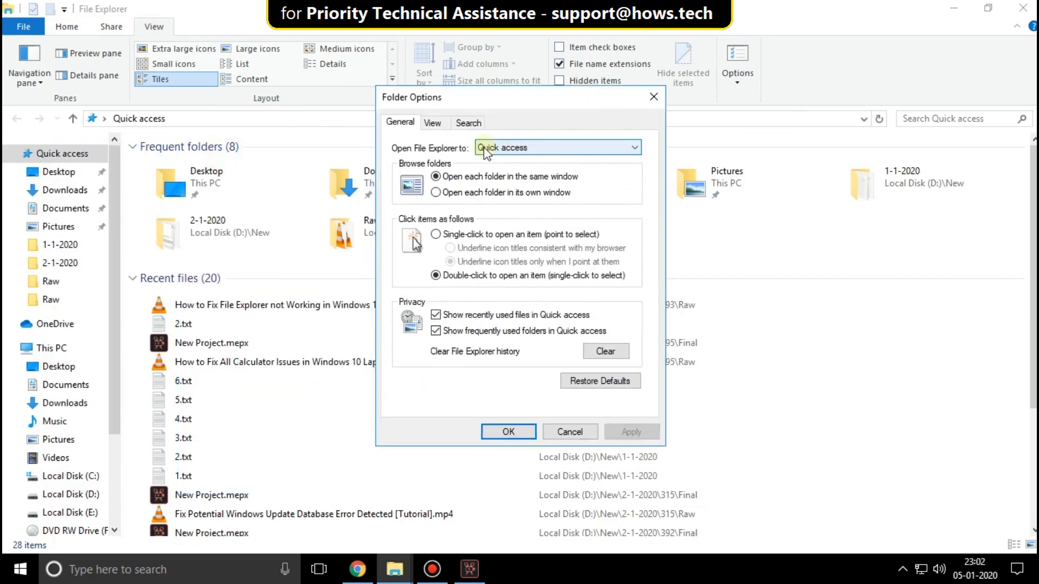
{"action": "left_click", "coordinate": [632, 147]}
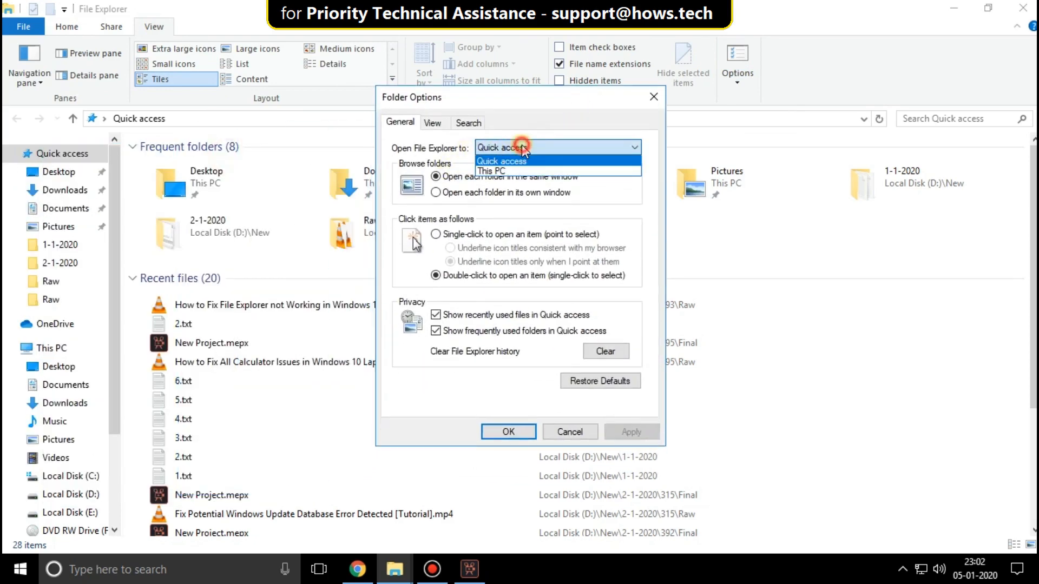
{"action": "left_click", "coordinate": [490, 170]}
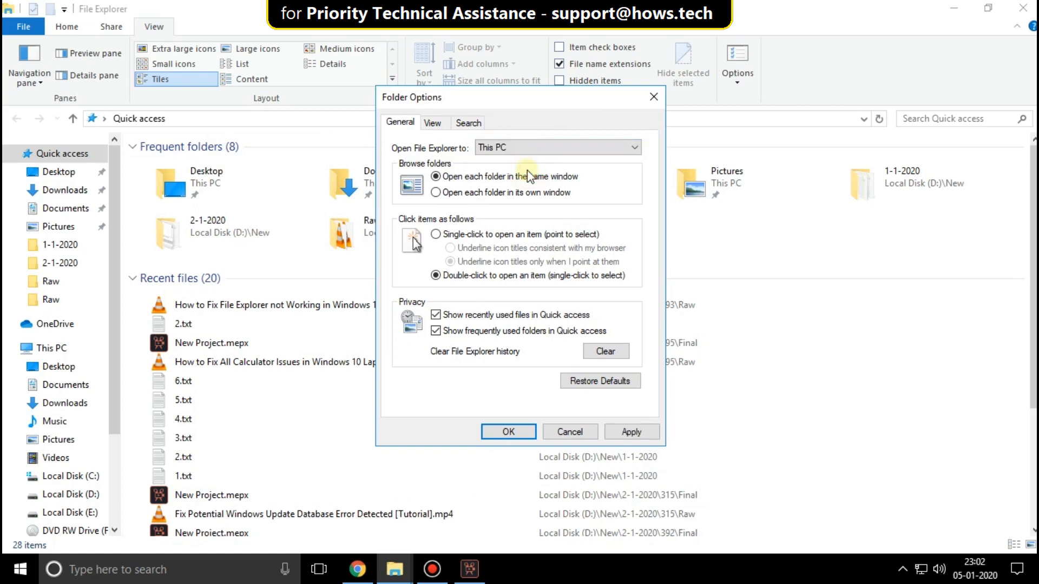
{"action": "left_click", "coordinate": [433, 122]}
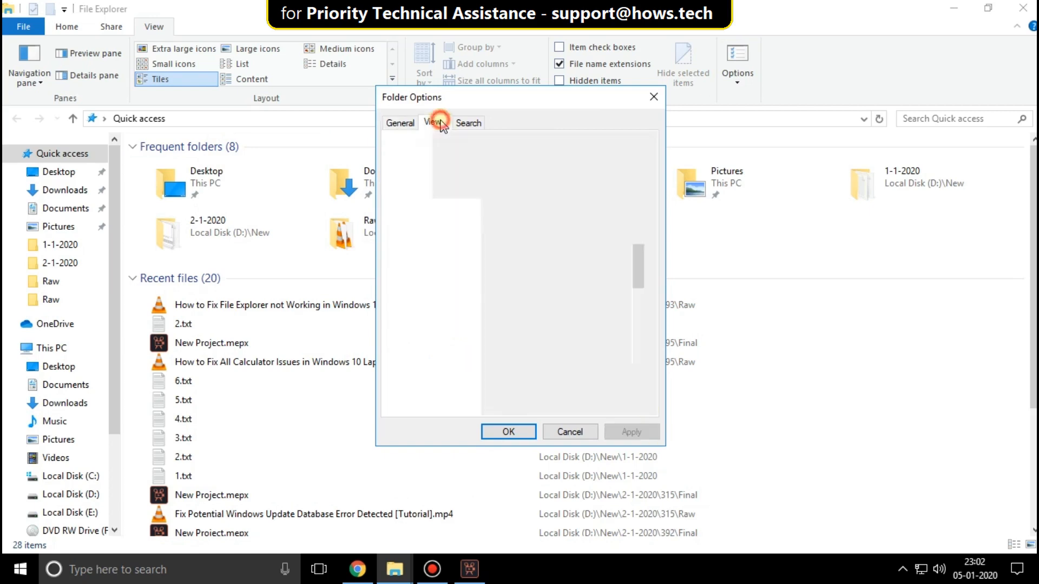
Uncheck 'Show preview handlers in preview pane' and confirm the folder options with OK.
{"action": "left_click", "coordinate": [434, 123]}
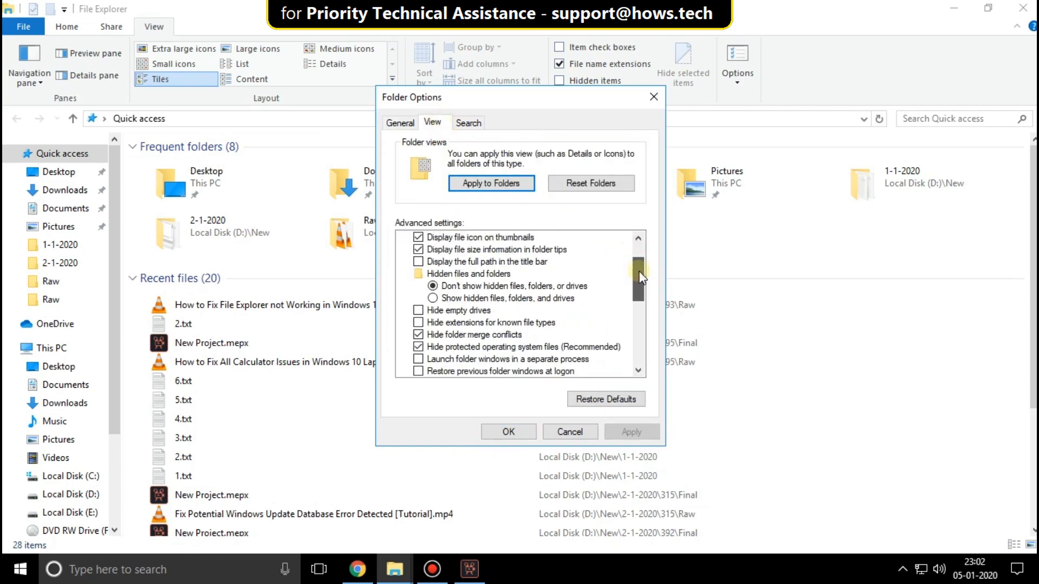
{"action": "scroll", "scroll_direction": "down", "scroll_amount": 3}
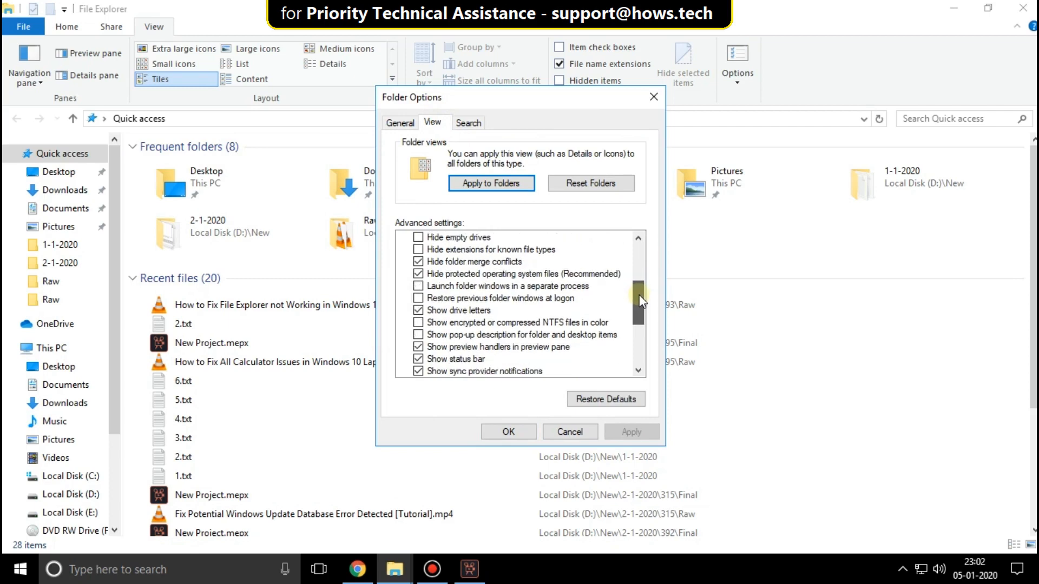
{"action": "scroll", "scroll_direction": "down", "scroll_amount": 3}
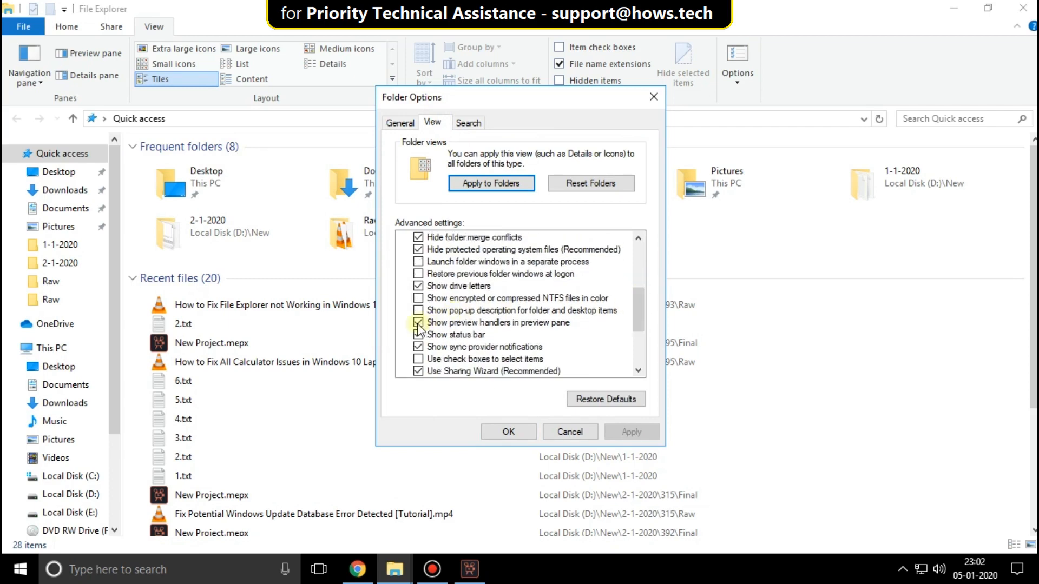
{"action": "left_click", "coordinate": [418, 322]}
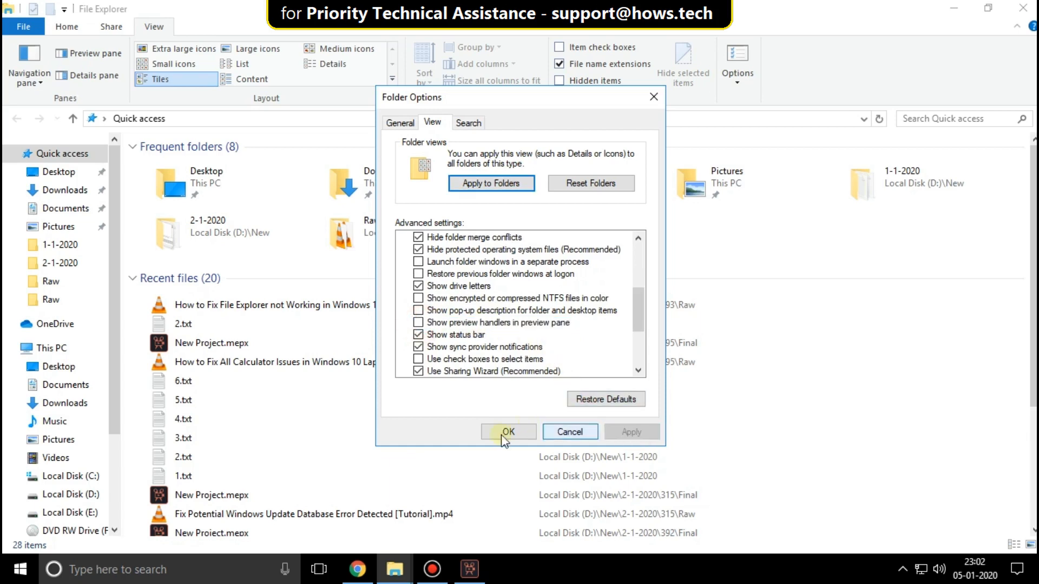
{"action": "left_click", "coordinate": [508, 431]}
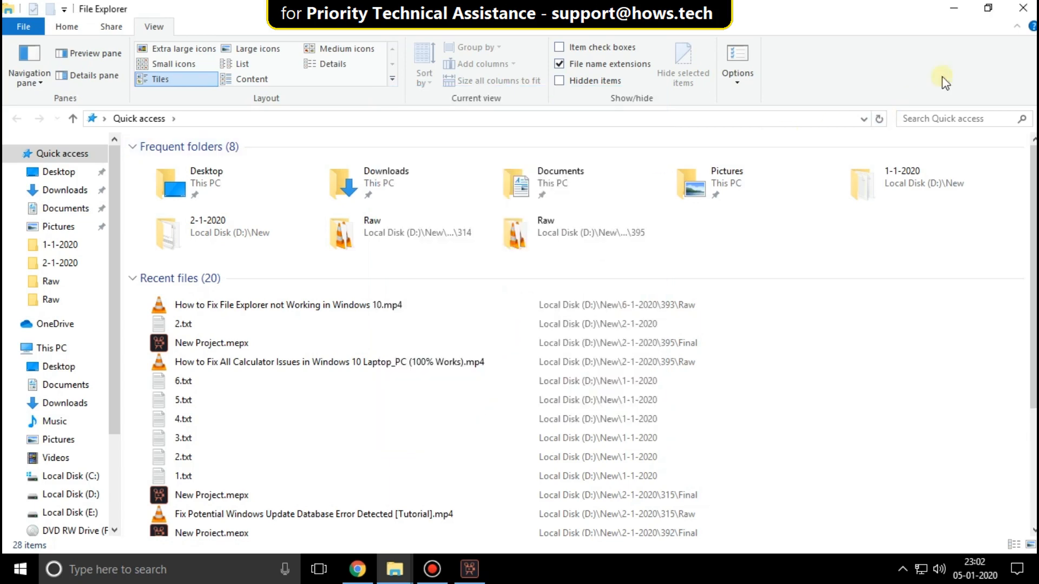